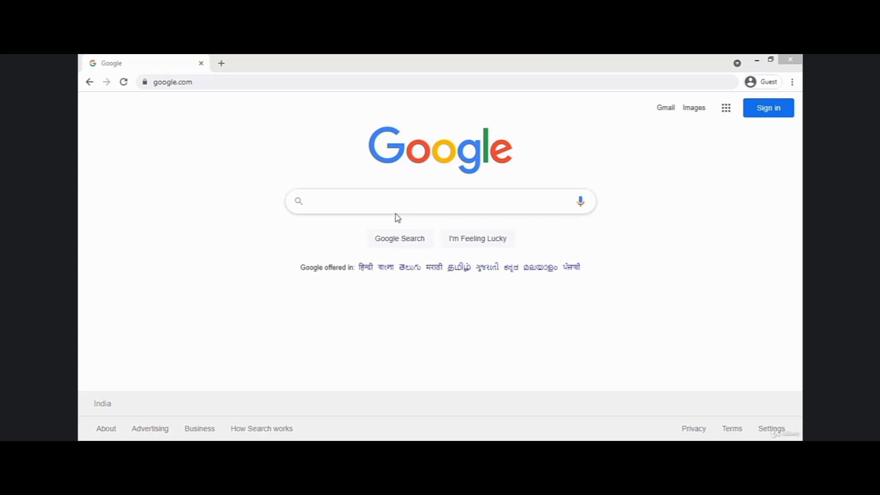
- Search Google for 'gothub s' to find the GitHub Student Developer Pack page
{"action": "type", "text": "gothub s"}
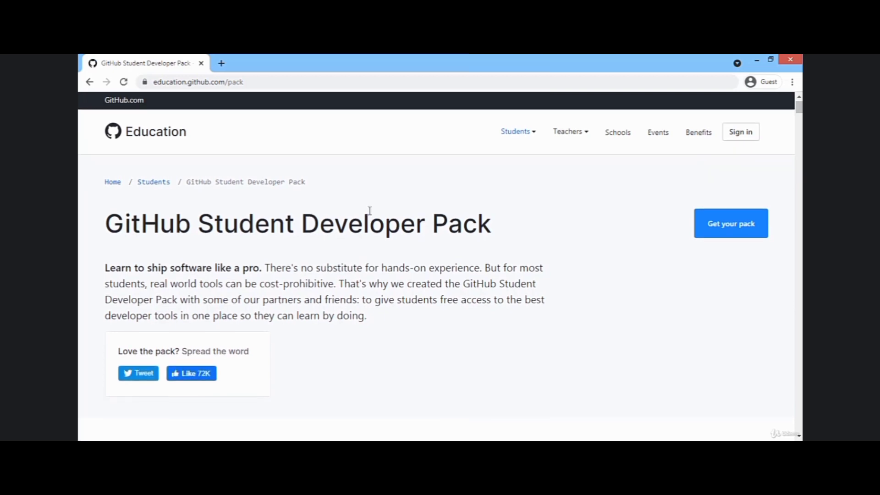
- Open the student benefits overview and start the application, reaching the GitHub sign-in page
{"action": "left_click", "coordinate": [515, 133]}
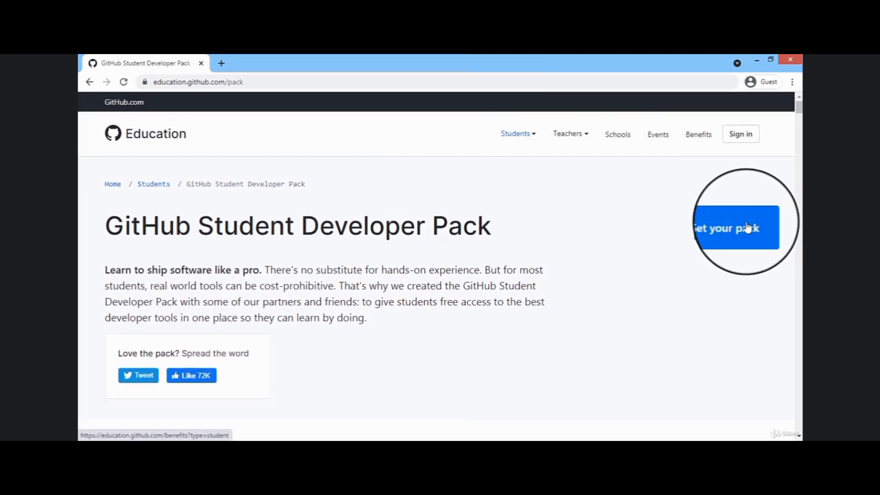
{"action": "left_click", "coordinate": [735, 228]}
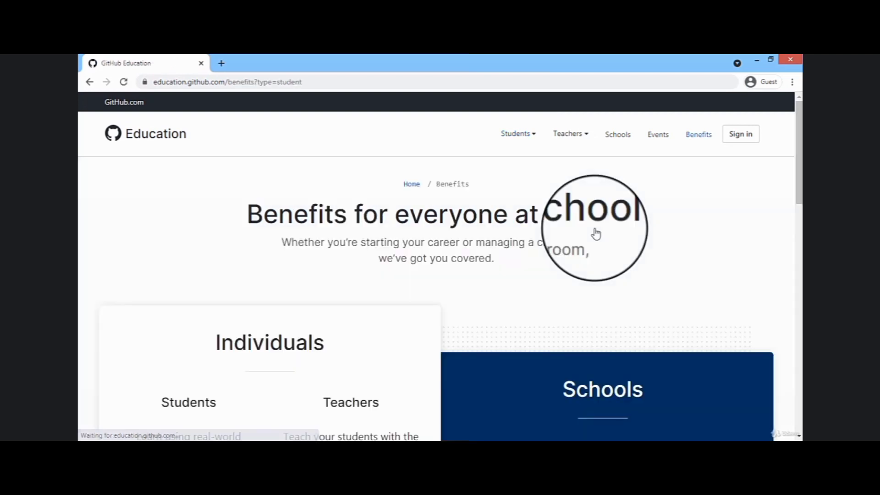
{"action": "scroll", "scroll_direction": "down", "scroll_amount": 3}
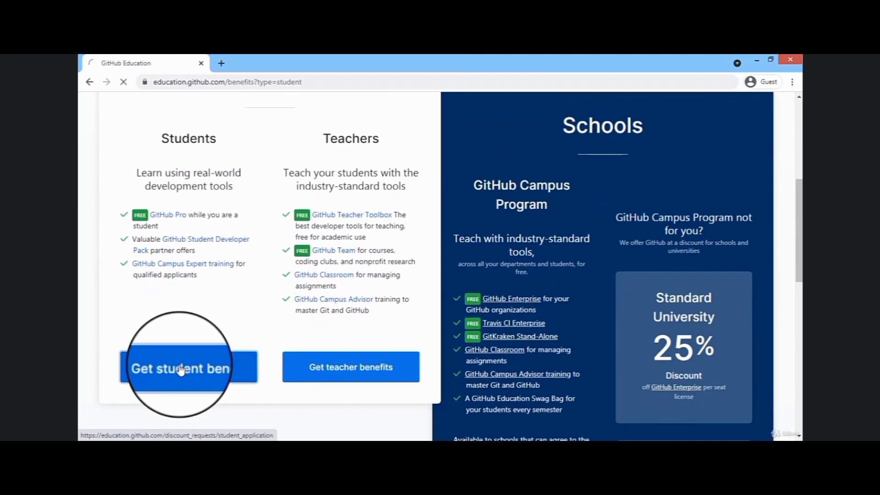
{"action": "left_click", "coordinate": [181, 370]}
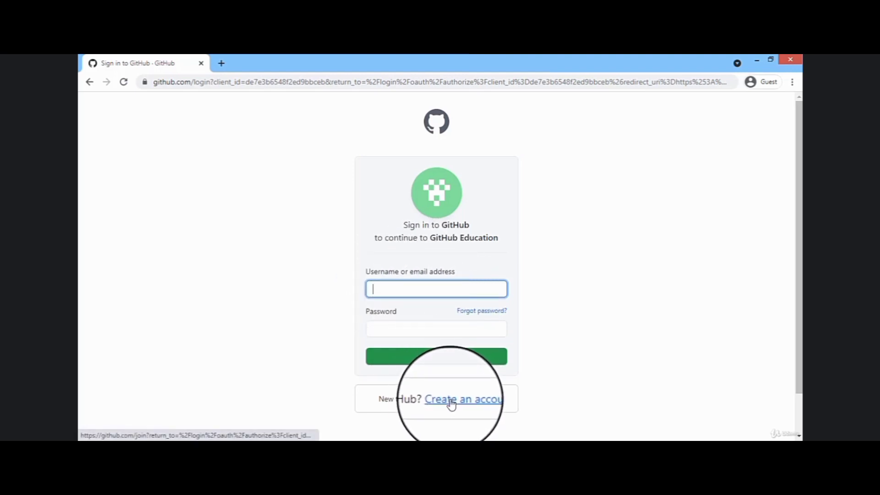
- Choose to create a new GitHub account and begin entering a username
{"action": "left_click", "coordinate": [451, 399]}
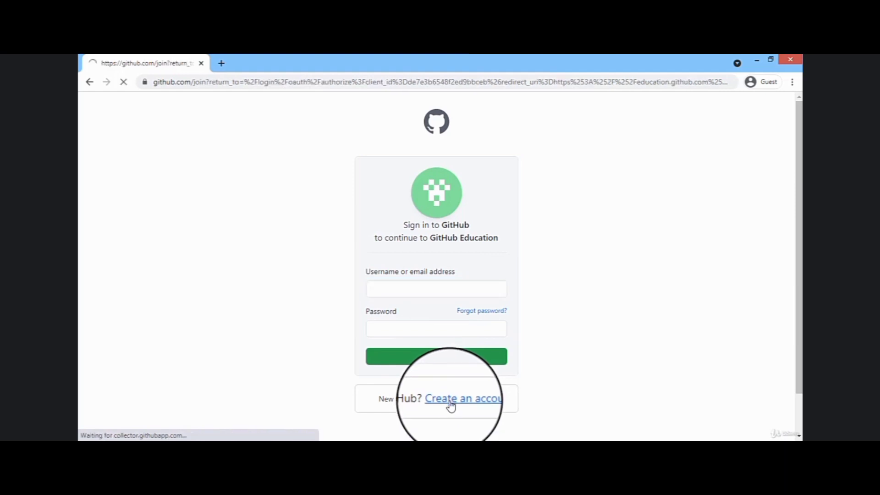
{"action": "left_click", "coordinate": [457, 398]}
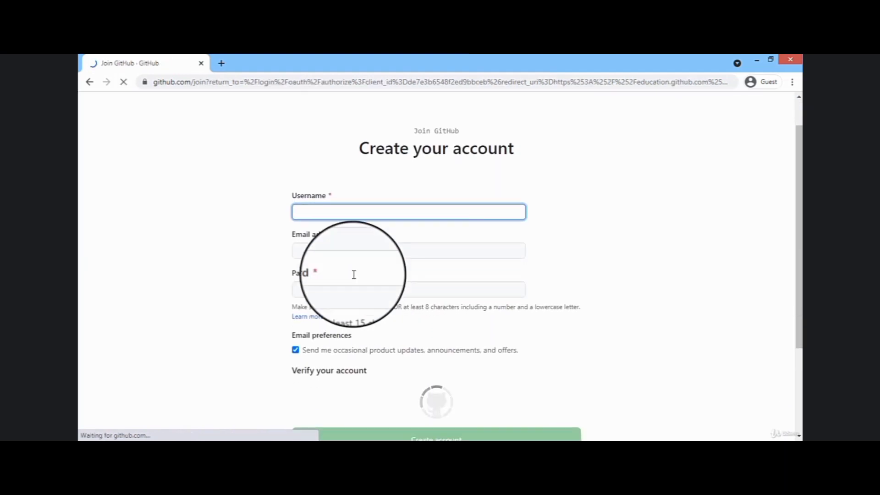
{"action": "scroll", "scroll_direction": "down", "scroll_amount": 3}
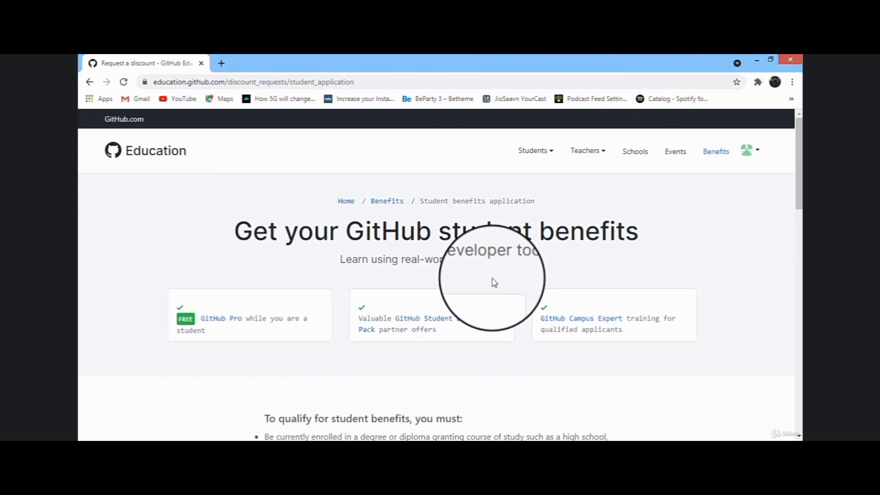
- Read the school email and school name requirements, then return to the Student Developer Pack
{"action": "scroll", "scroll_direction": "down", "scroll_amount": 3}
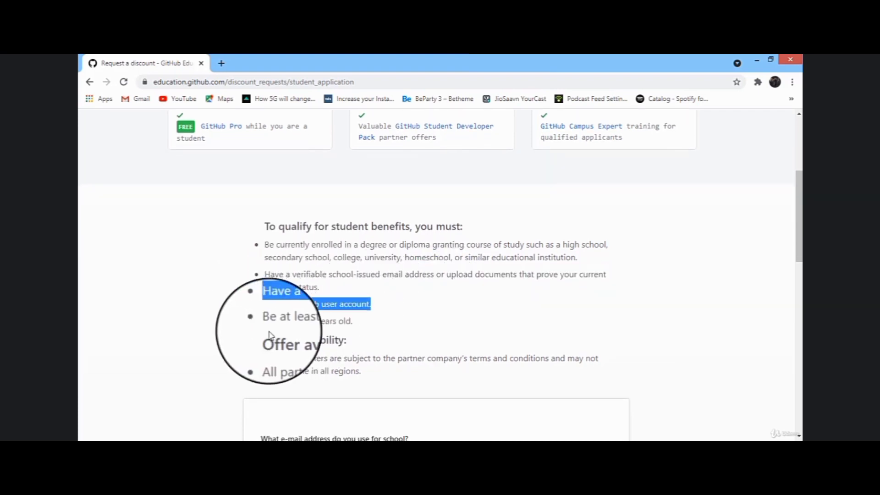
{"action": "scroll", "scroll_direction": "down", "scroll_amount": 3}
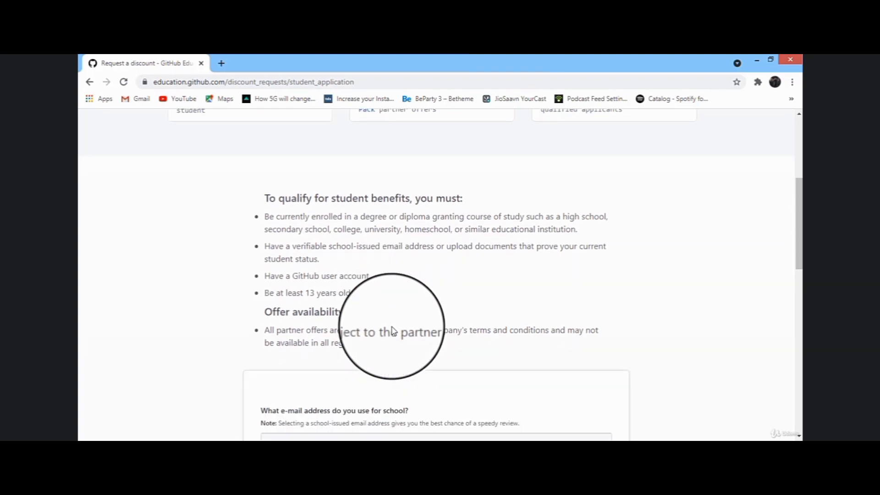
{"action": "scroll", "scroll_direction": "down", "scroll_amount": 3}
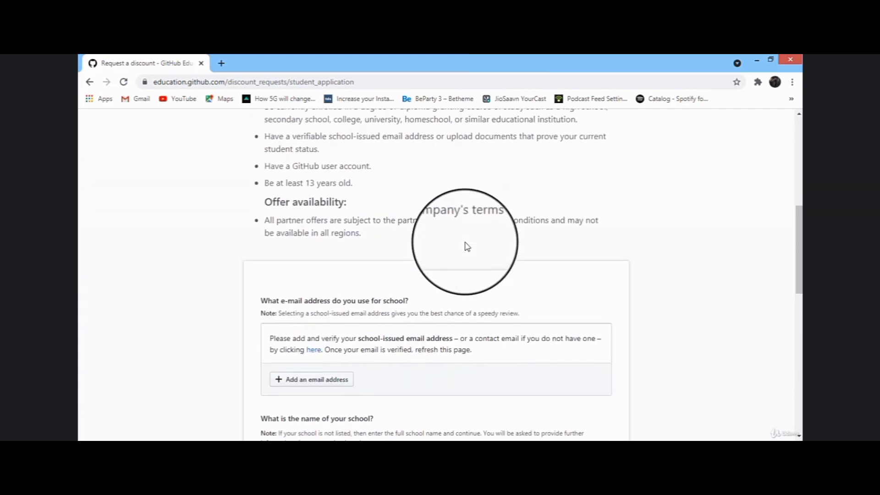
{"action": "scroll", "scroll_direction": "up", "scroll_amount": 3}
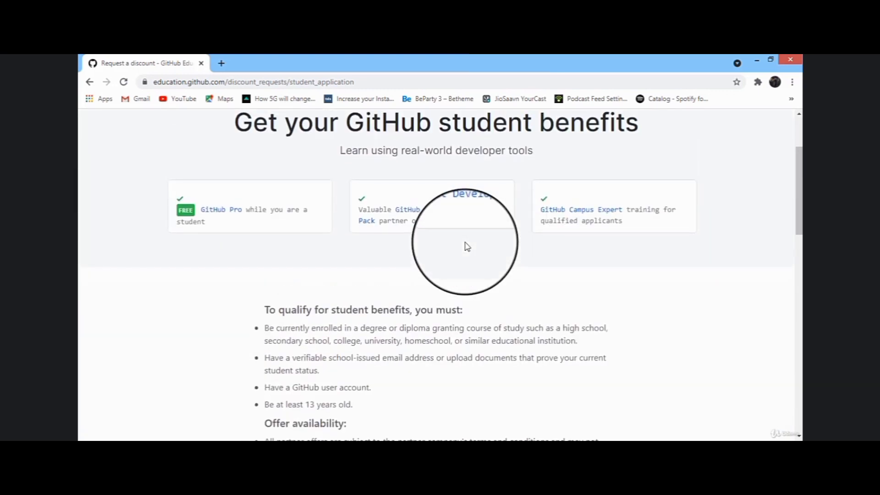
{"action": "scroll", "scroll_direction": "down", "scroll_amount": 3}
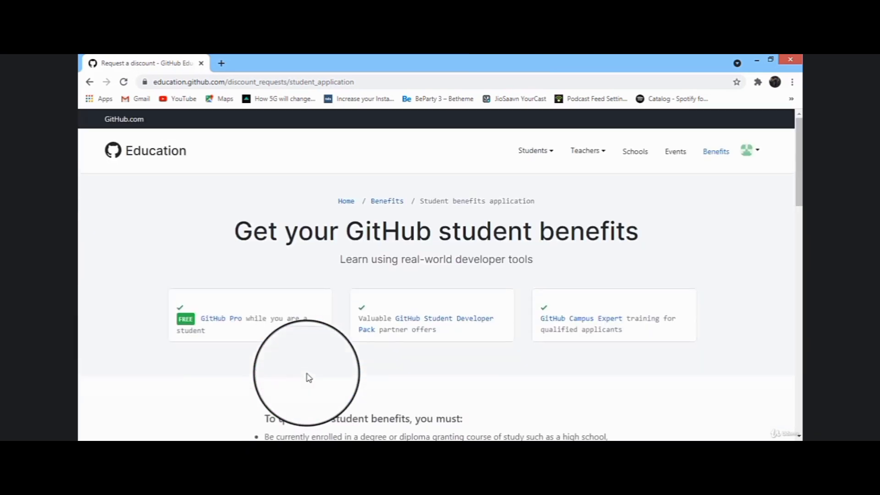
{"action": "scroll", "scroll_direction": "down", "scroll_amount": 3}
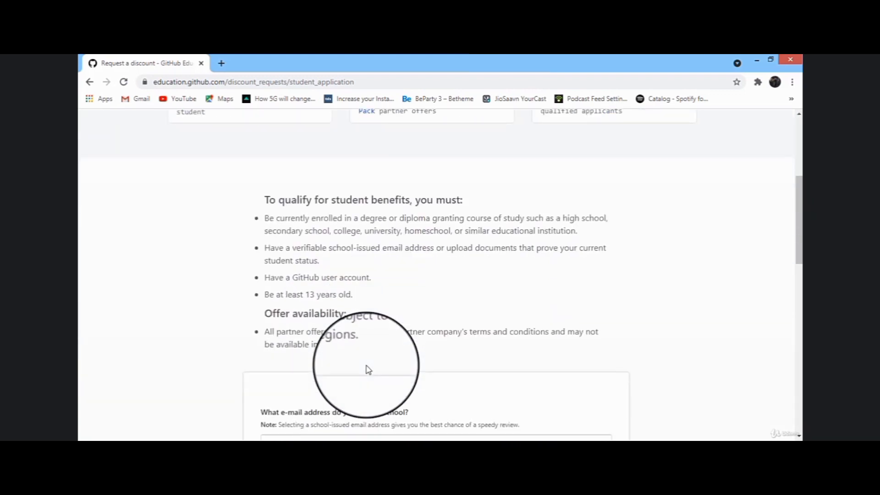
{"action": "left_click_drag", "start_coordinate": [265, 218], "coordinate": [455, 218]}
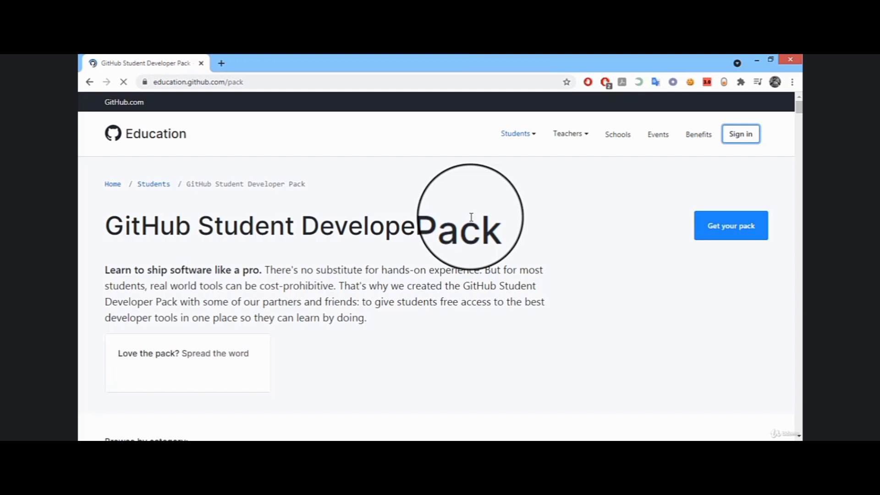
- Filter the pack offers to the Domains category and check the Namecheap card
{"action": "left_click", "coordinate": [424, 215]}
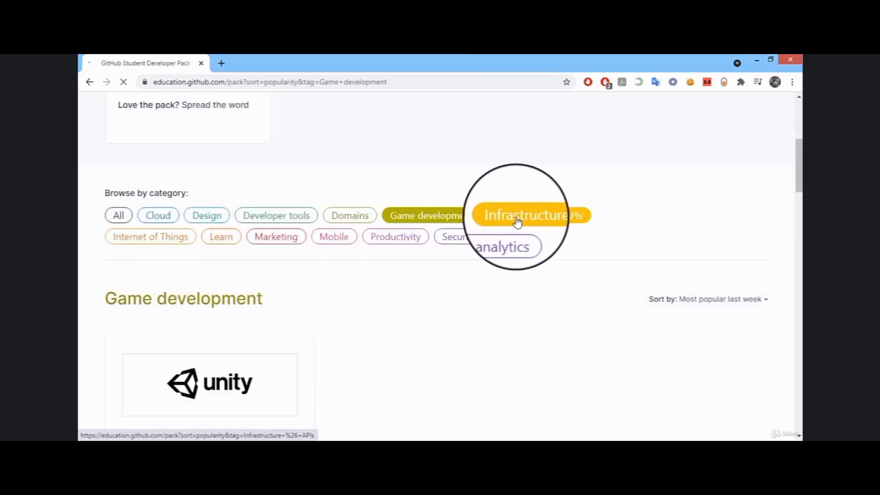
{"action": "left_click", "coordinate": [349, 215]}
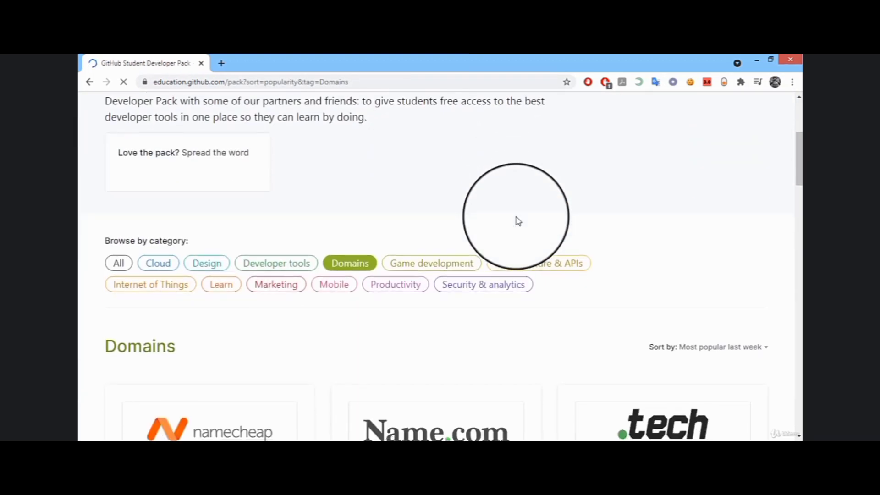
{"action": "scroll", "scroll_direction": "down", "scroll_amount": 3}
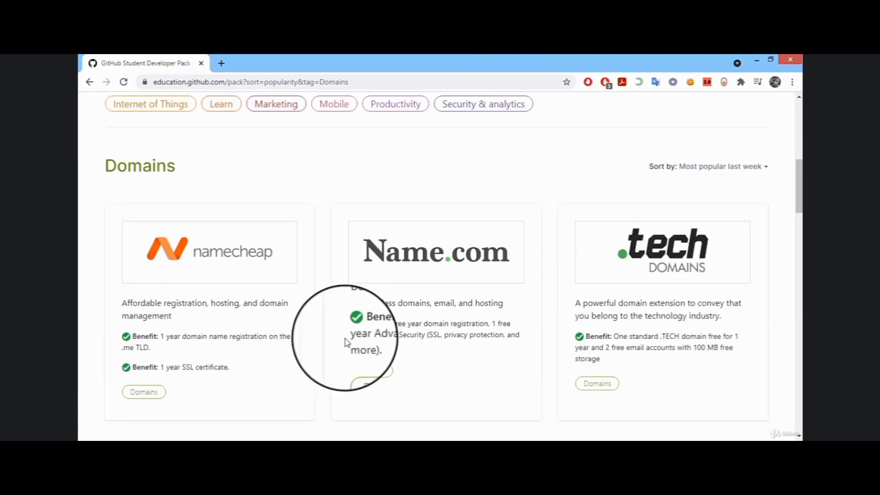
{"action": "mouse_move", "coordinate": [123, 308]}
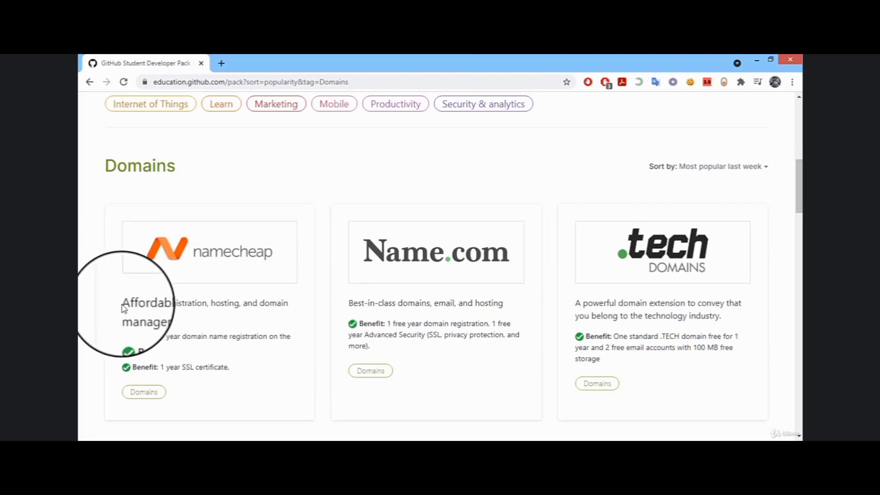
{"action": "left_click_drag", "start_coordinate": [124, 302], "coordinate": [290, 314]}
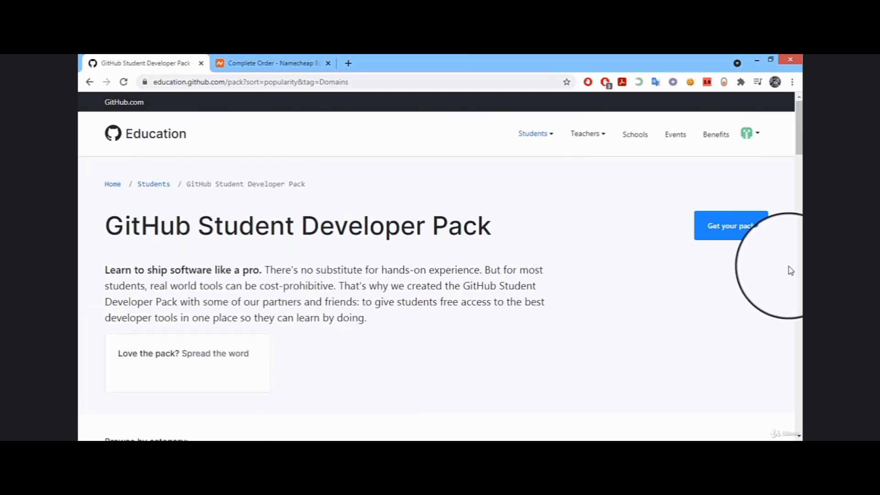
- Open the All offers list and scroll down to the Namecheap offer
{"action": "left_click", "coordinate": [731, 226]}
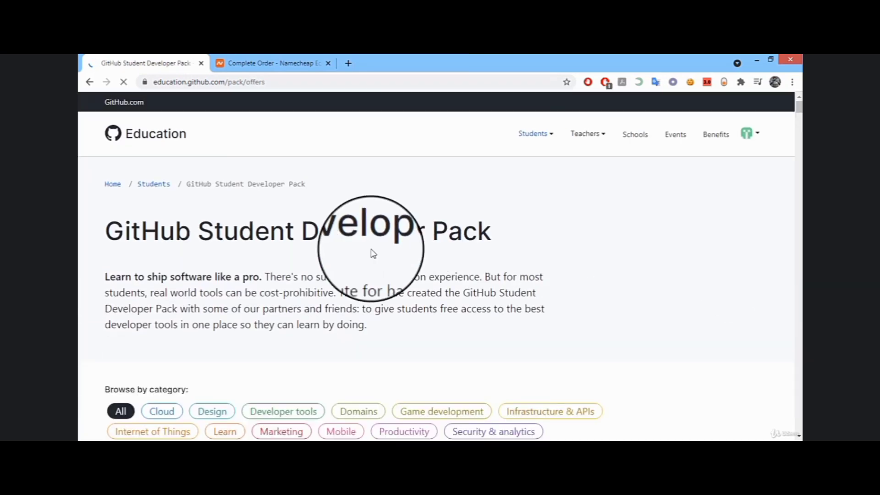
{"action": "scroll", "scroll_direction": "down", "scroll_amount": 3}
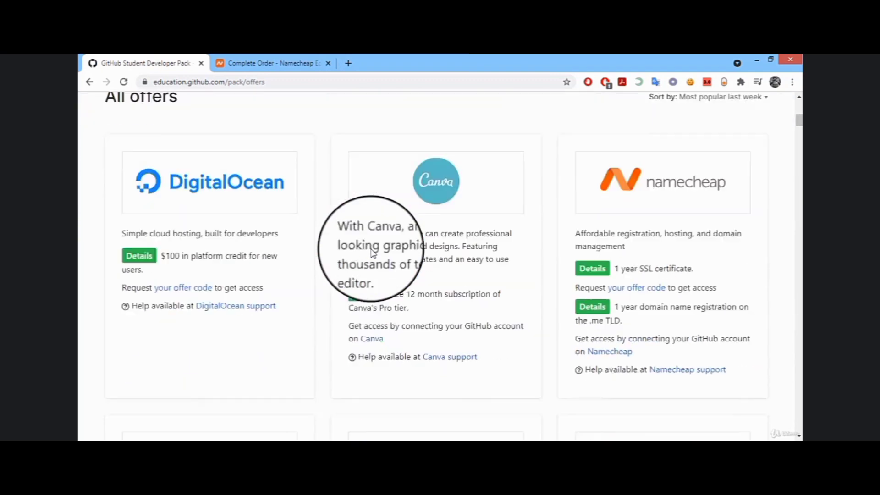
{"action": "scroll", "scroll_direction": "down", "scroll_amount": 3}
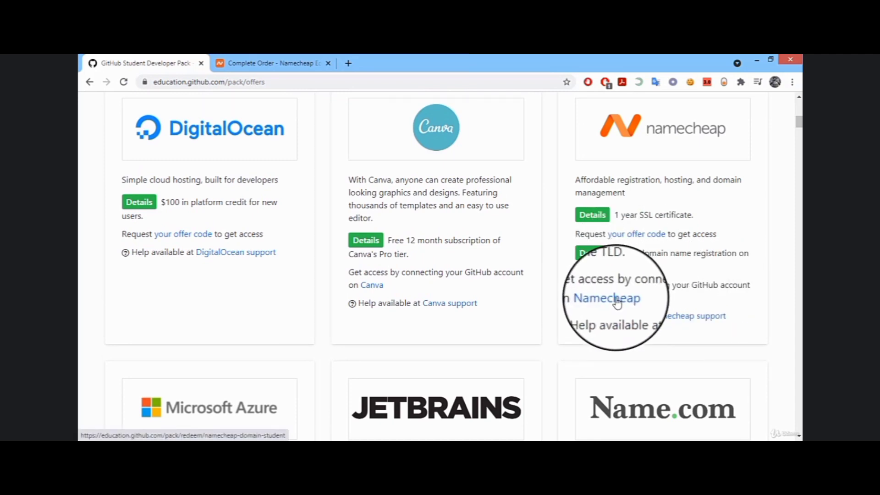
- Redeem the Namecheap offer, authorize namecheapedu on GitHub, and confirm the account password
{"action": "left_click", "coordinate": [606, 298]}
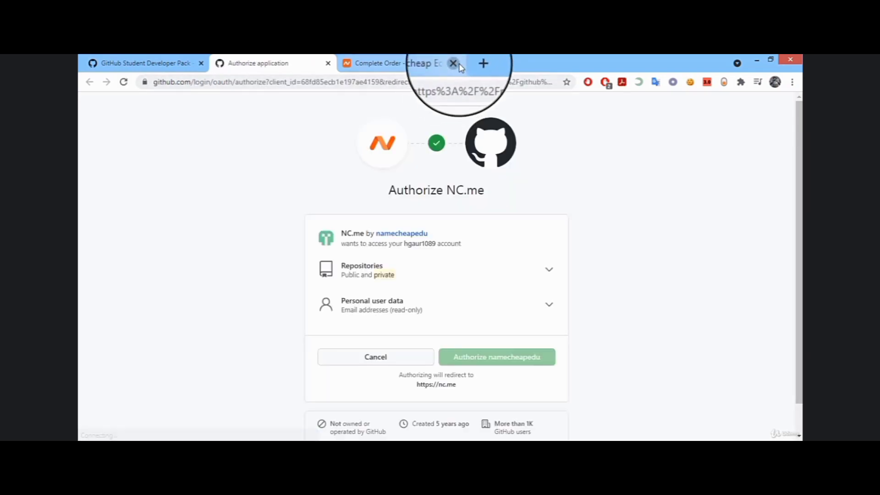
{"action": "left_click", "coordinate": [453, 63]}
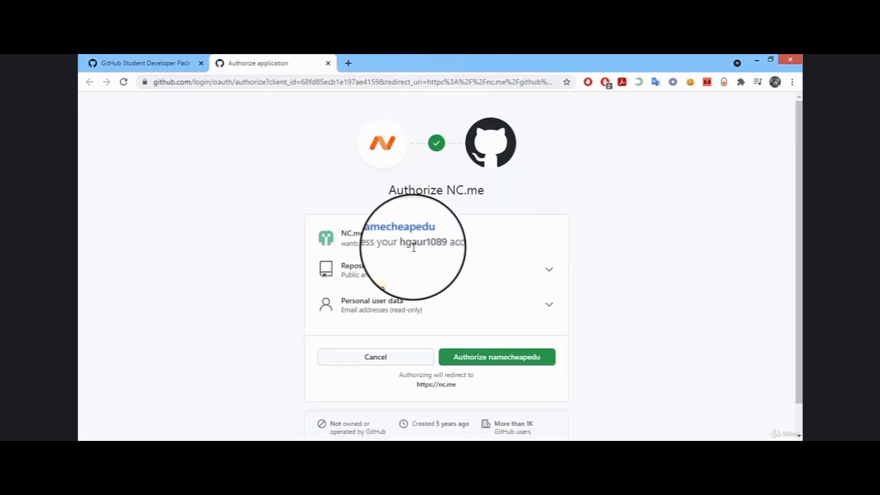
{"action": "left_click", "coordinate": [475, 357]}
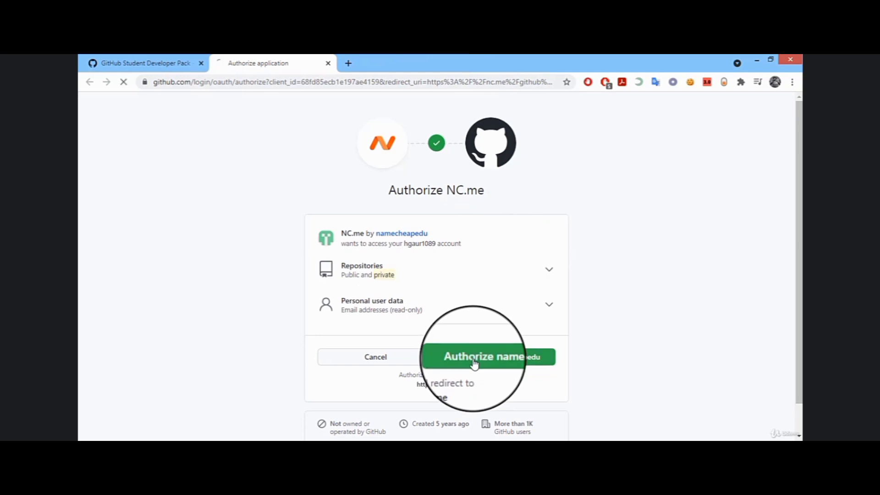
{"action": "left_click", "coordinate": [474, 357]}
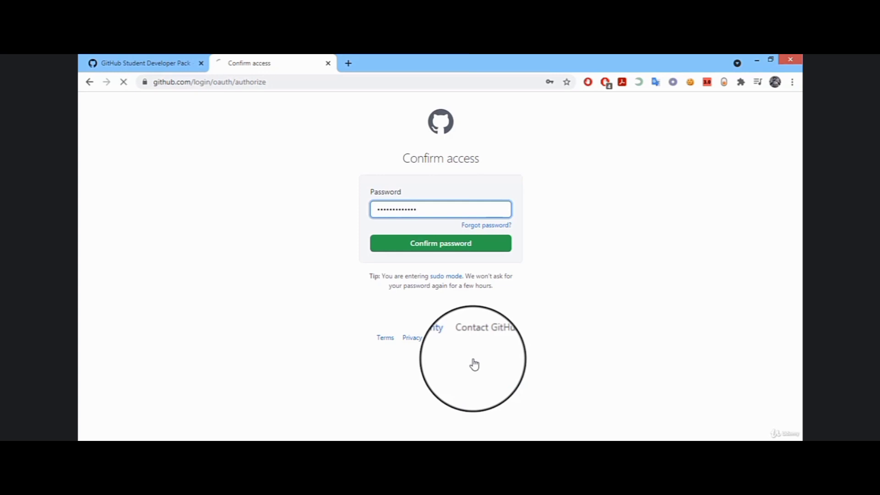
{"action": "left_click", "coordinate": [440, 243]}
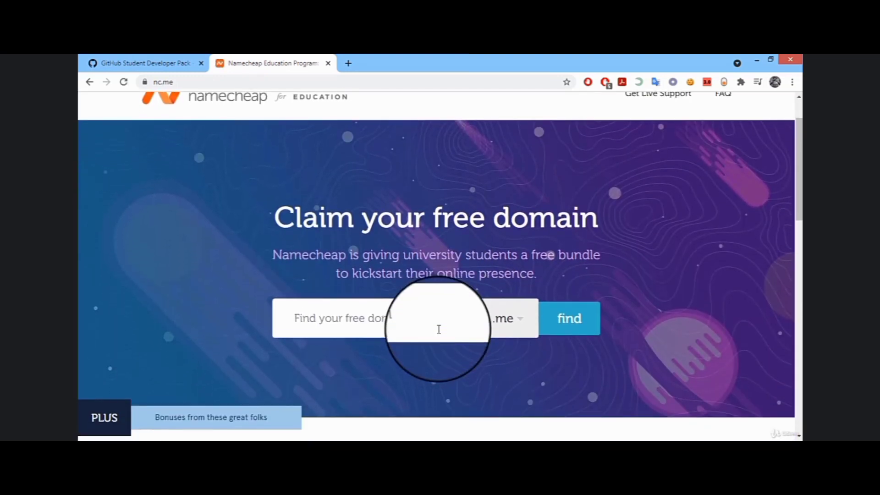
- Search for a .me name and proceed to checkout with webdirect.me
{"action": "type", "text": "directweb"}
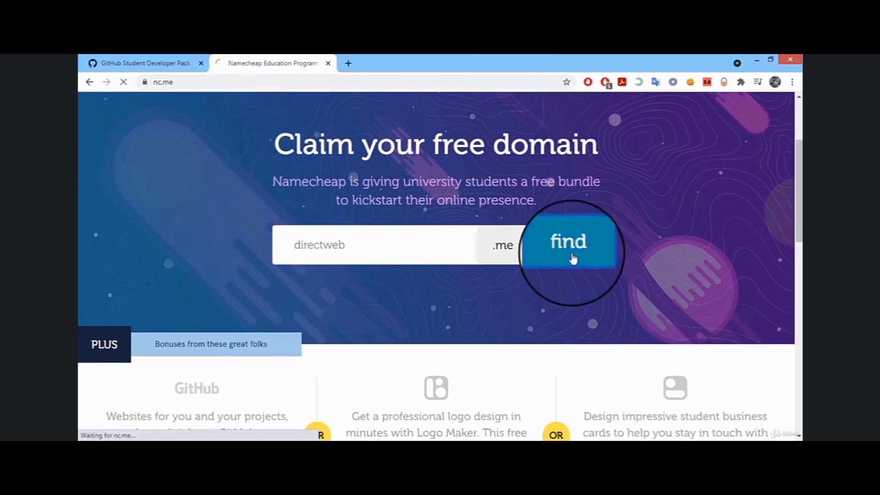
{"action": "left_click", "coordinate": [568, 242]}
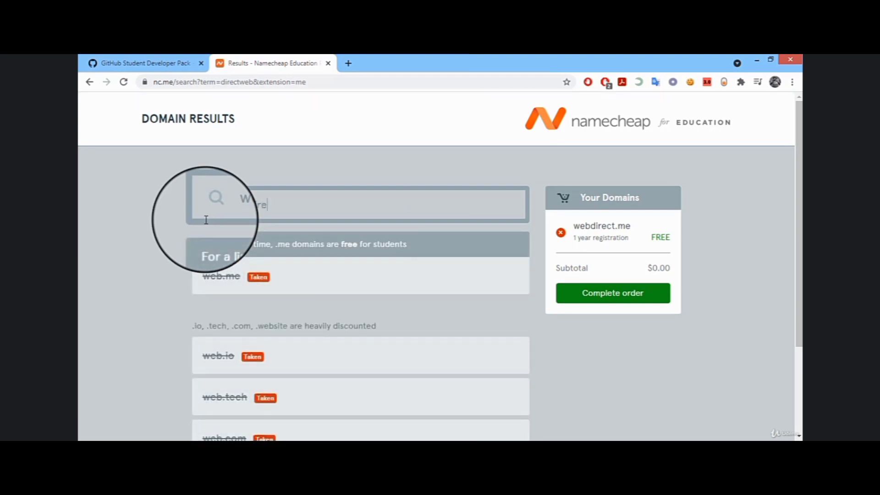
{"action": "type", "text": "webdirect"}
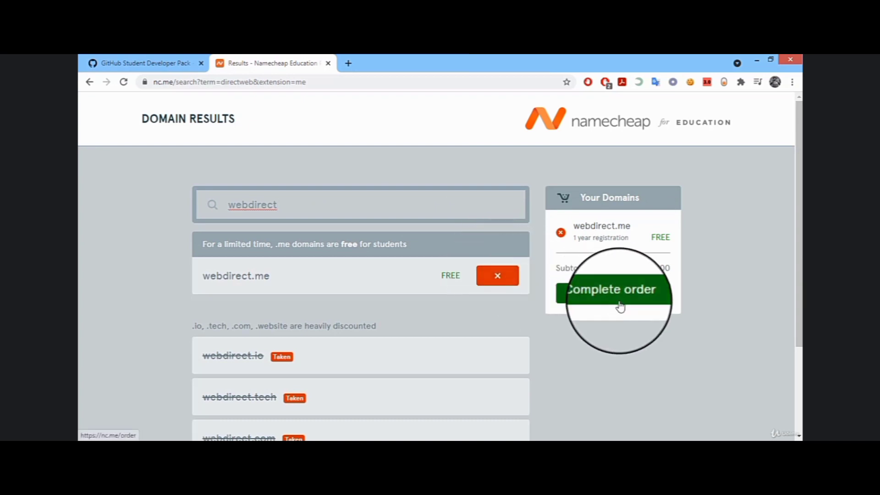
{"action": "left_click", "coordinate": [613, 290]}
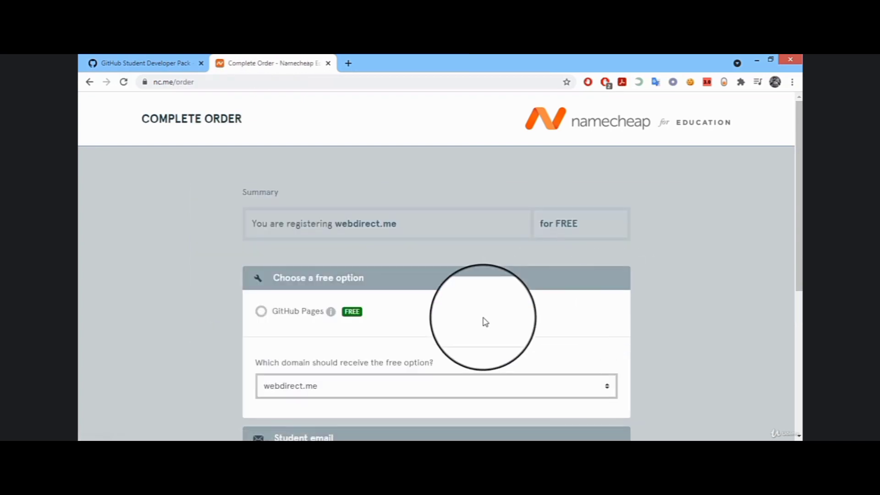
- Select GitHub Pages as the free option and submit with Finish Up
{"action": "left_click", "coordinate": [260, 311]}
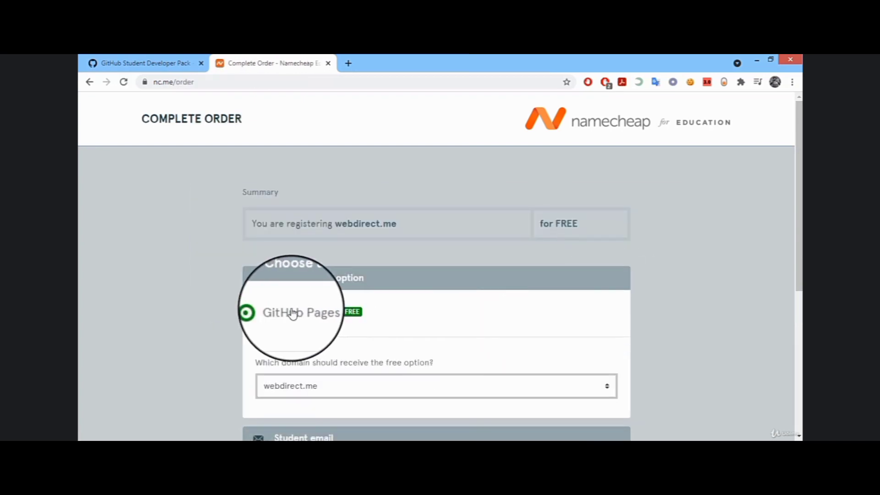
{"action": "scroll", "scroll_direction": "down", "scroll_amount": 3}
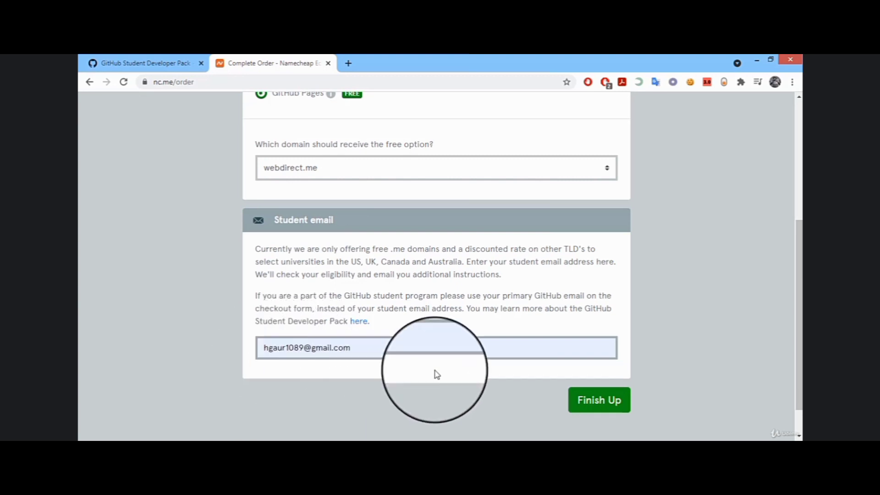
{"action": "left_click", "coordinate": [598, 400]}
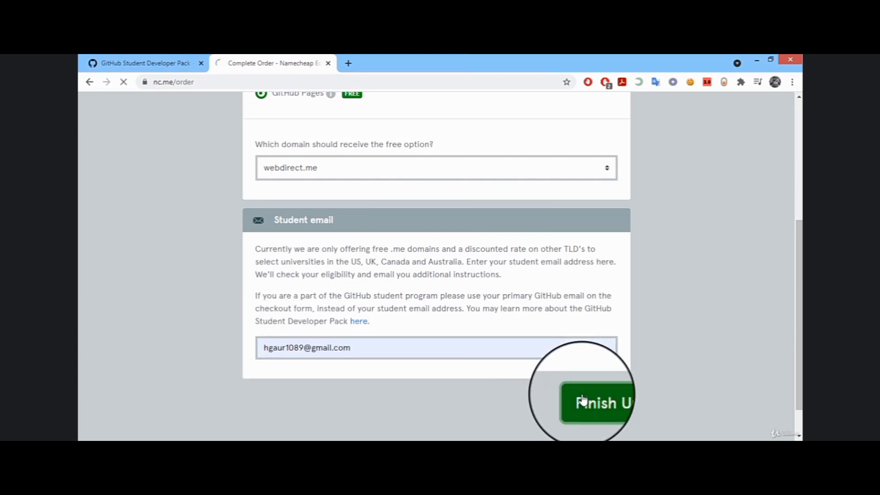
- Submit the order details, log in, and confirm the free webdirect.me order
{"action": "left_click", "coordinate": [594, 402]}
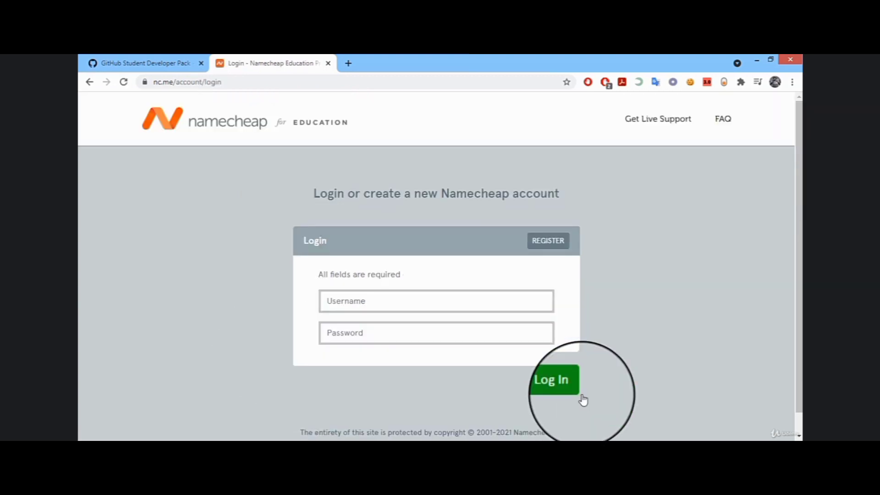
{"action": "left_click", "coordinate": [552, 379]}
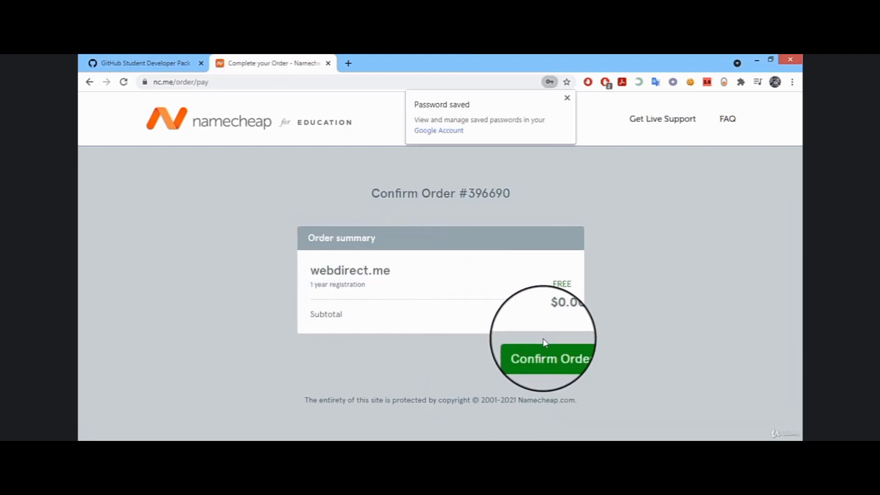
{"action": "left_click", "coordinate": [543, 355]}
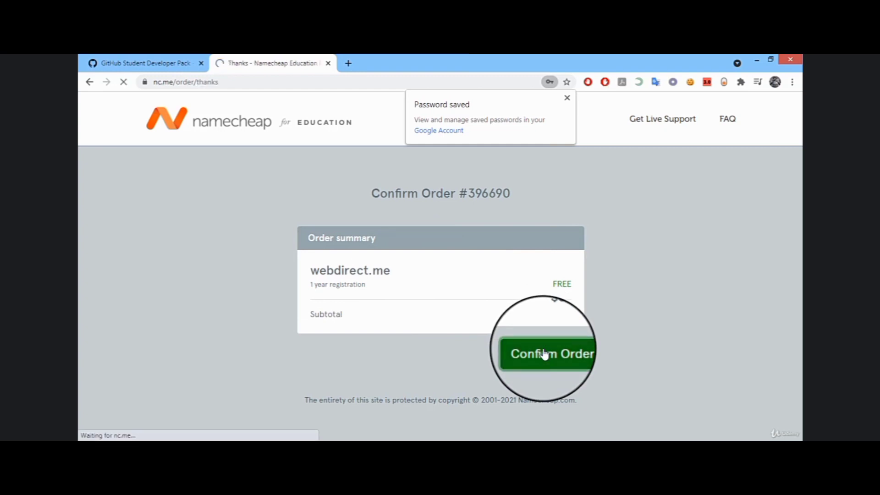
{"action": "left_click", "coordinate": [544, 353]}
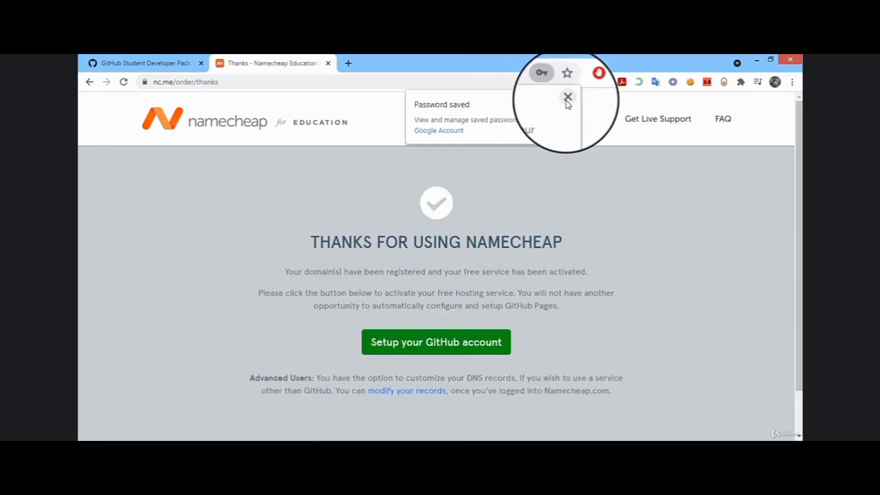
{"action": "left_click", "coordinate": [566, 97]}
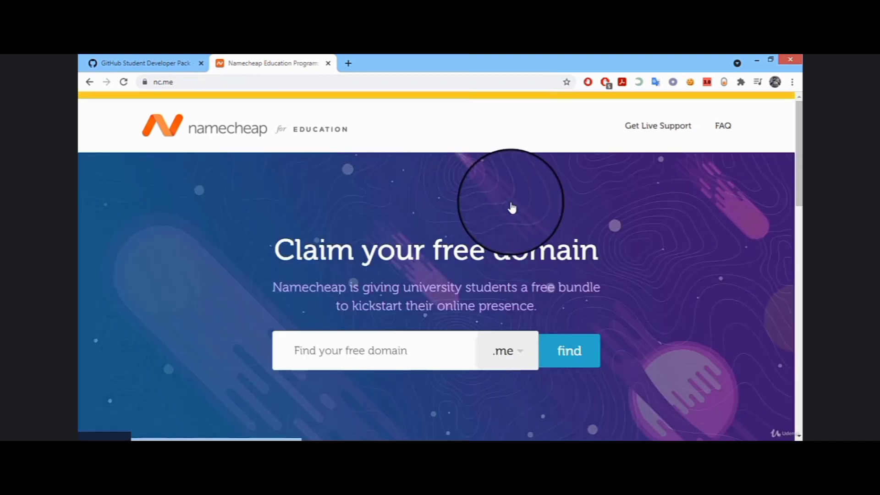
{"action": "scroll", "scroll_direction": "down", "scroll_amount": 3}
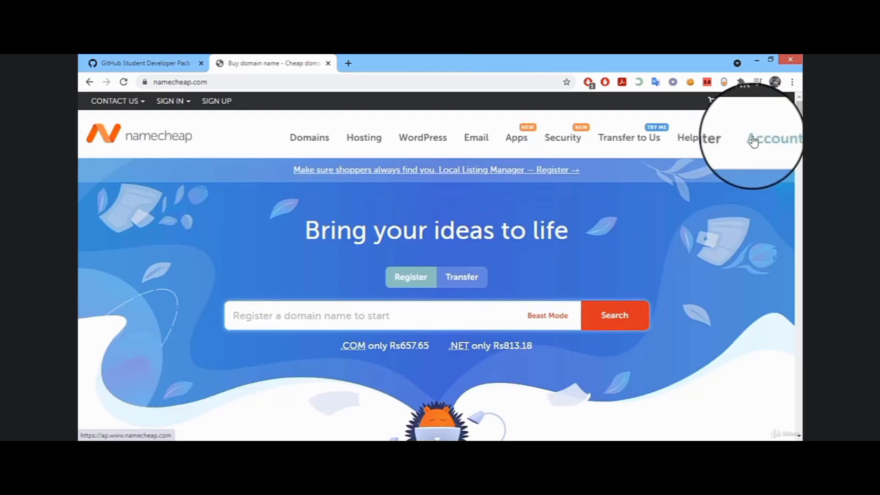
{"action": "left_click", "coordinate": [764, 139]}
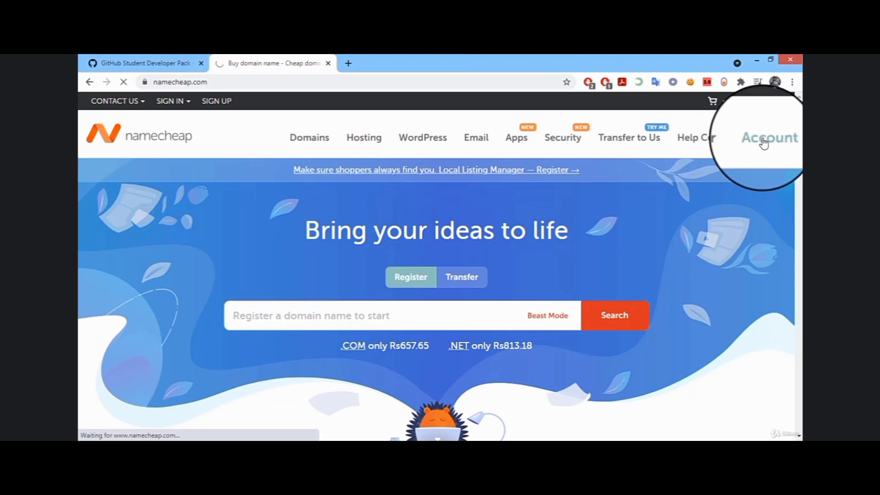
{"action": "left_click", "coordinate": [769, 137]}
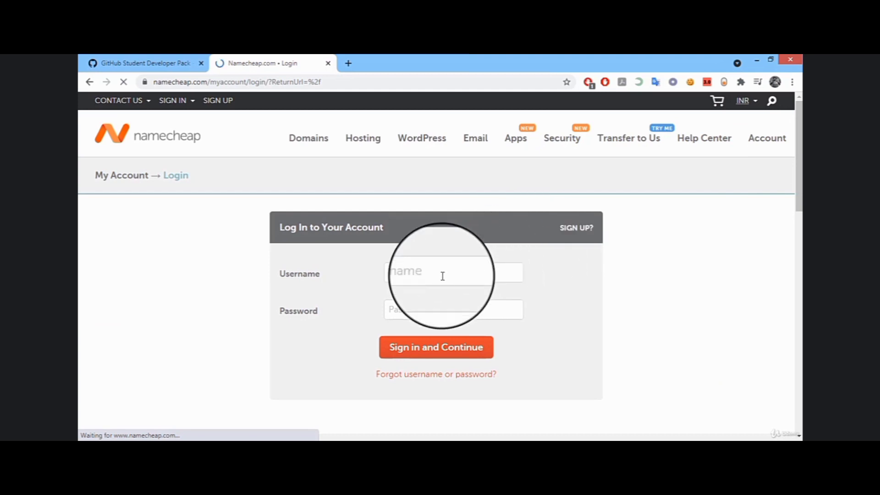
{"action": "left_click", "coordinate": [443, 273]}
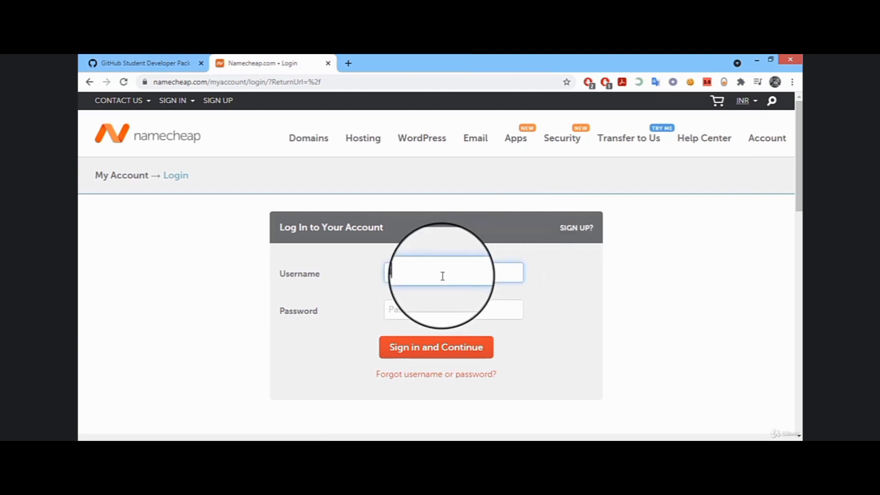
{"action": "type", "text": "r1089"}
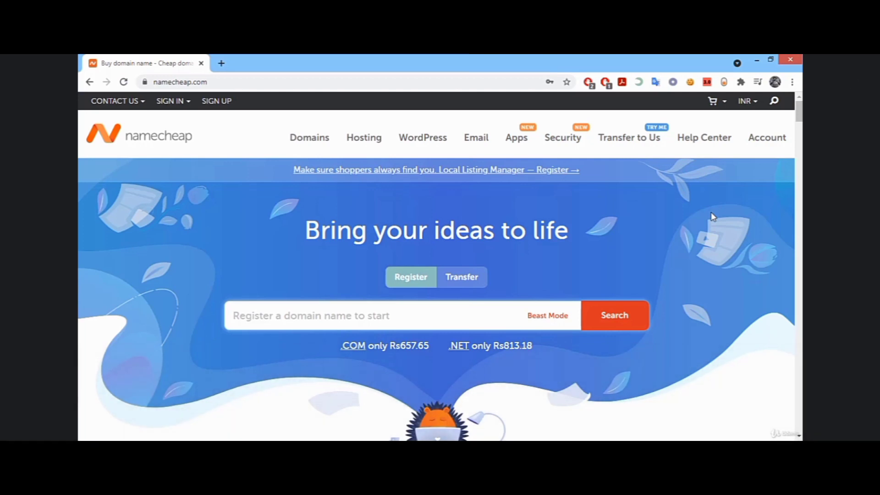
- Go to the account Dashboard and sign in to see webdirect.me expiring May 2, 2022
{"action": "left_click", "coordinate": [337, 315]}
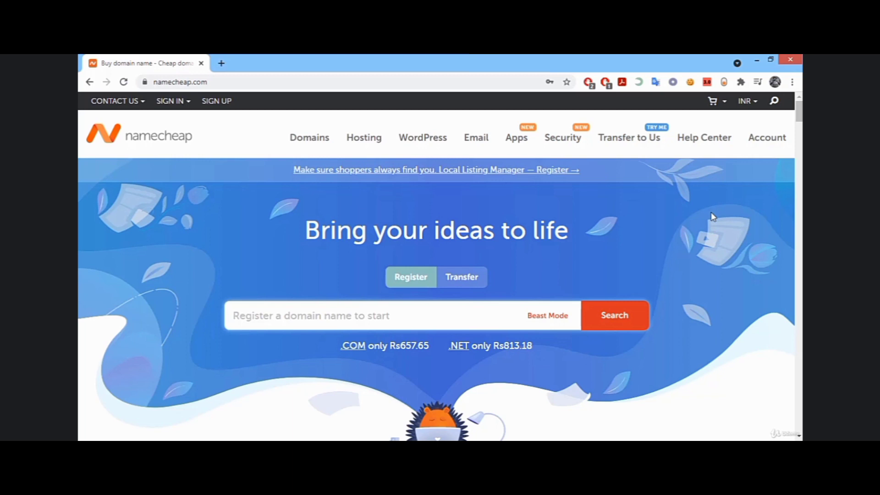
{"action": "left_click", "coordinate": [337, 315]}
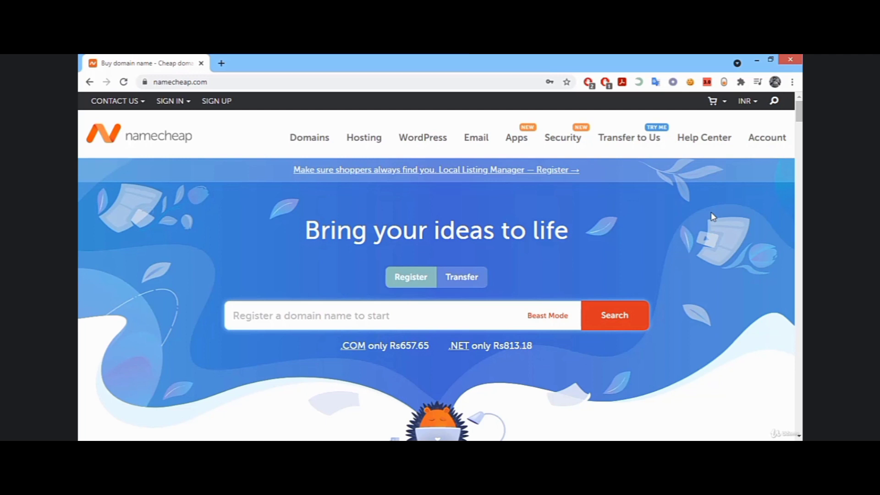
{"action": "left_click", "coordinate": [309, 315]}
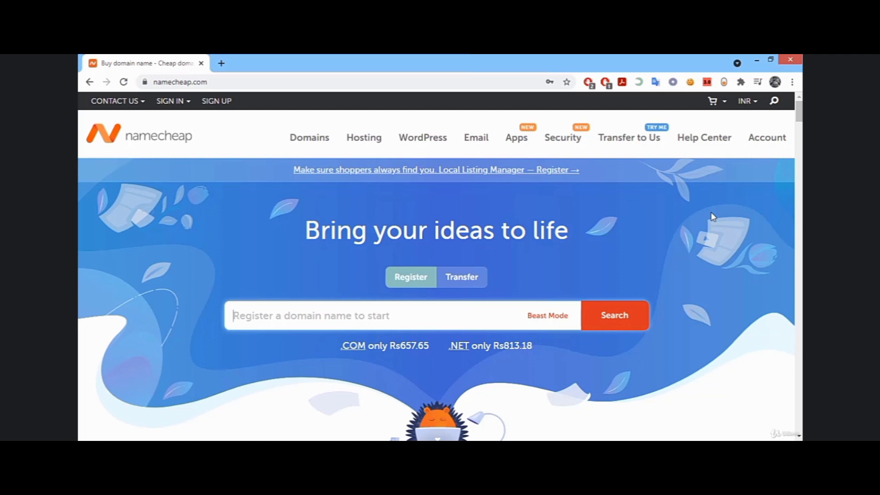
{"action": "left_click", "coordinate": [766, 137]}
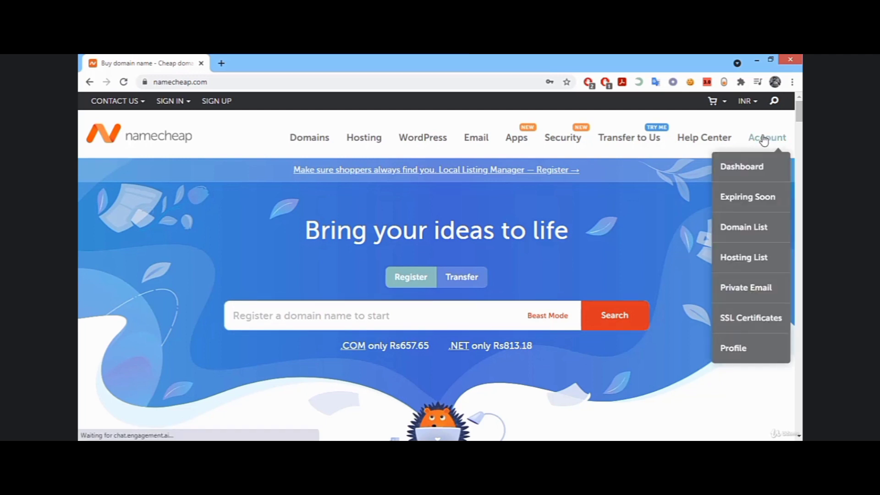
{"action": "left_click", "coordinate": [741, 166]}
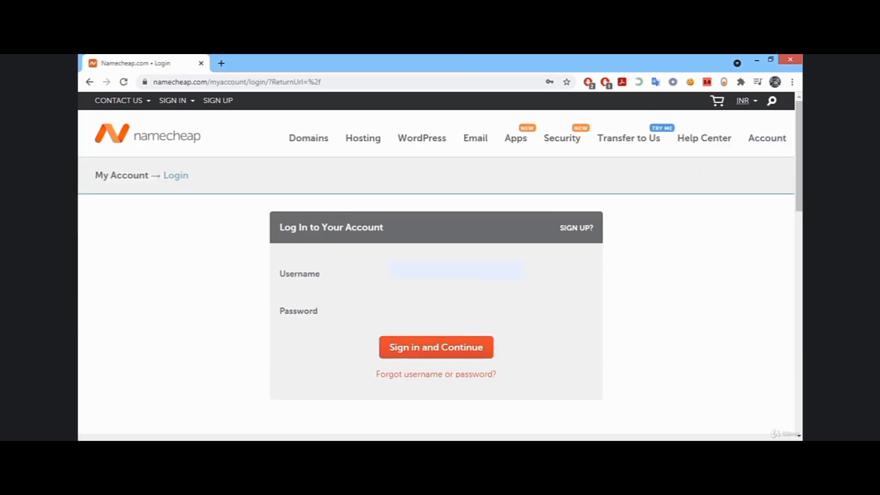
{"action": "left_click", "coordinate": [435, 346]}
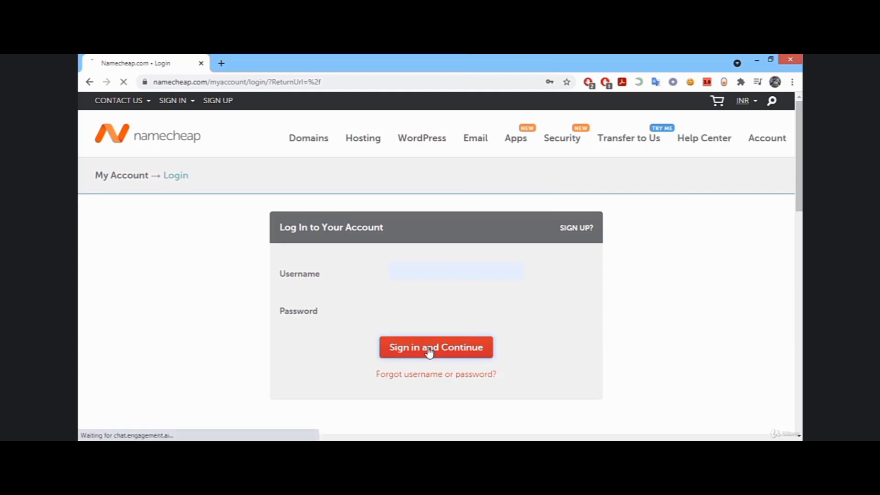
{"action": "left_click", "coordinate": [435, 347]}
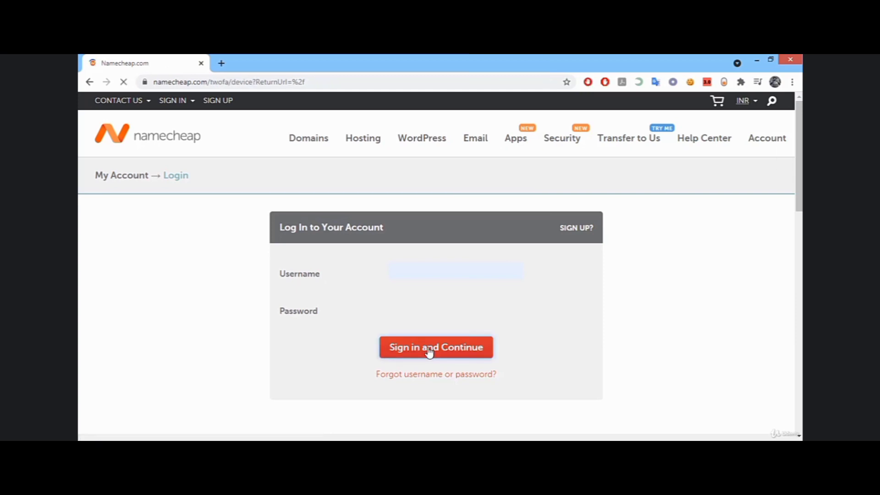
{"action": "left_click", "coordinate": [436, 347]}
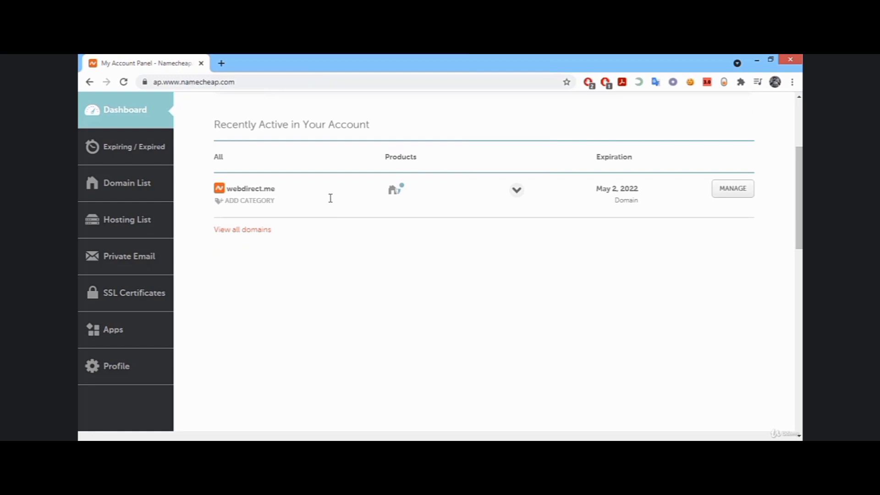
{"action": "left_click", "coordinate": [516, 190]}
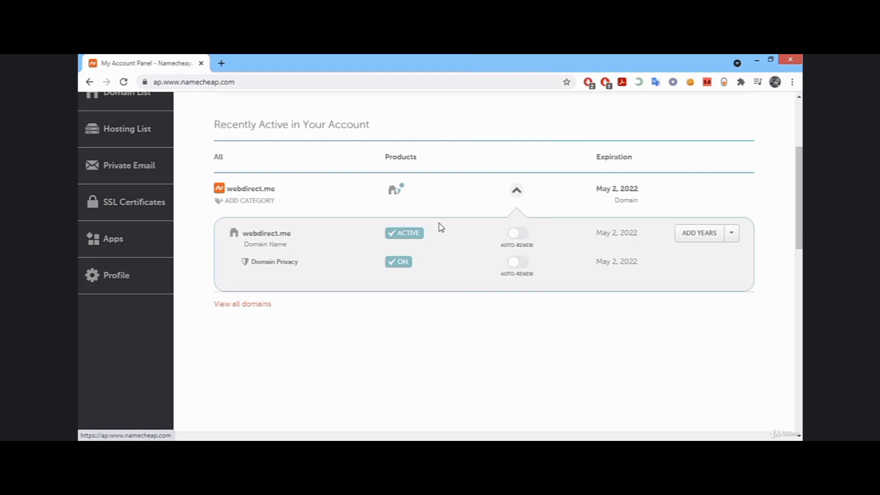
{"action": "mouse_move", "coordinate": [290, 268]}
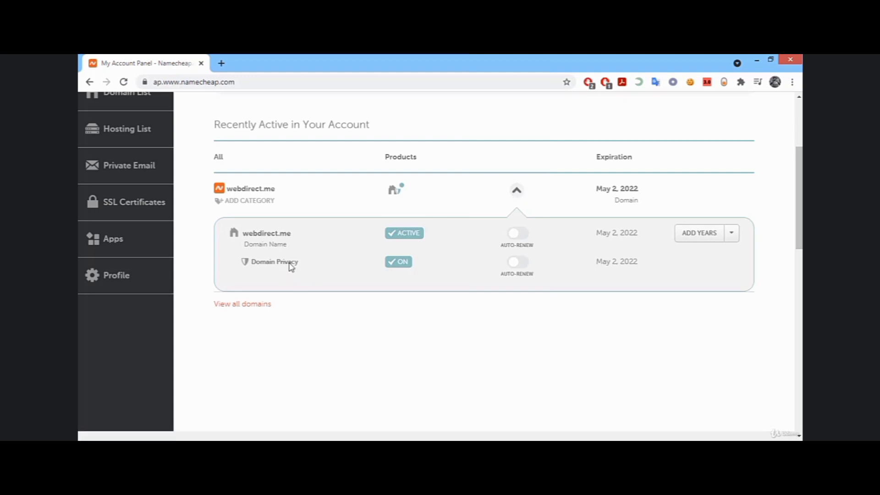
{"action": "mouse_move", "coordinate": [592, 253]}
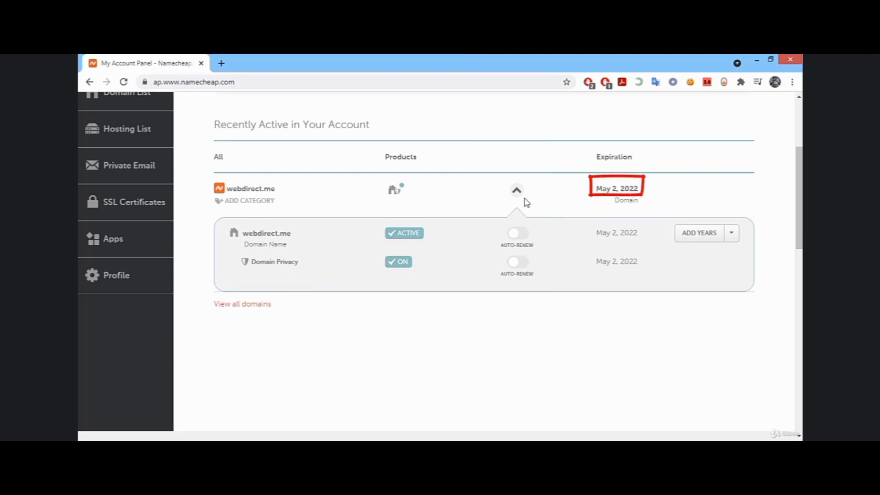
{"action": "mouse_move", "coordinate": [521, 200]}
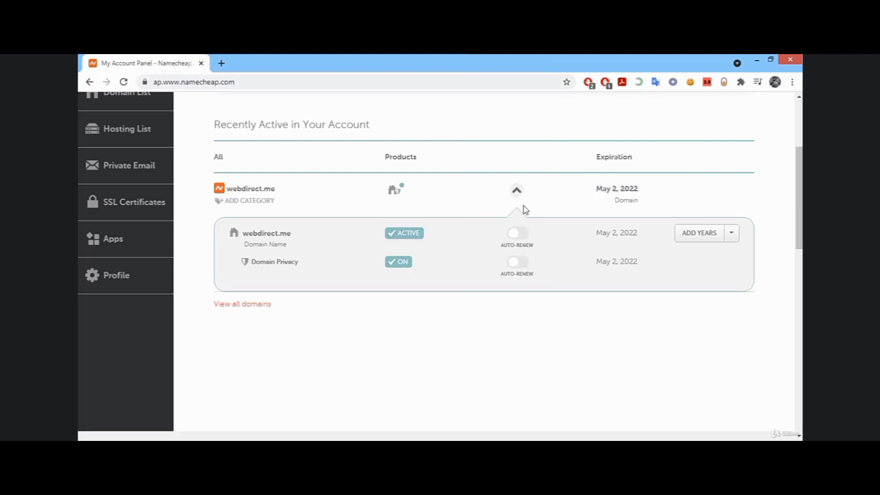
{"action": "mouse_move", "coordinate": [519, 203]}
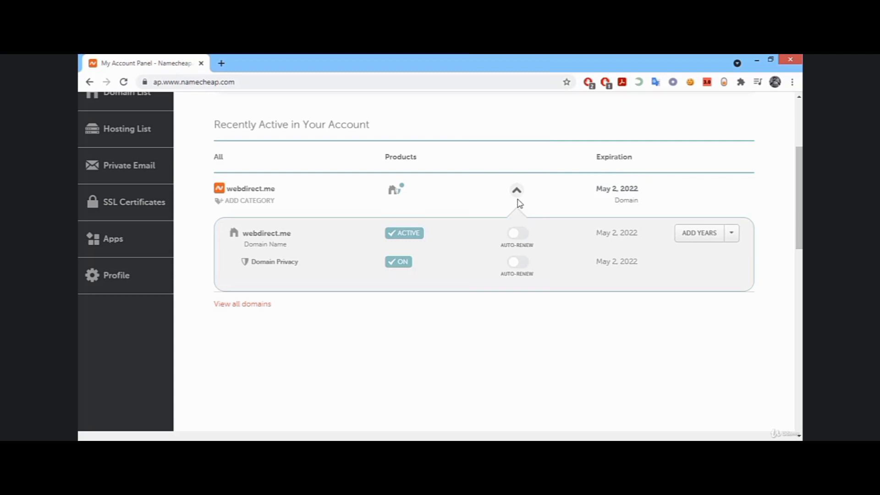
{"action": "left_click", "coordinate": [516, 190]}
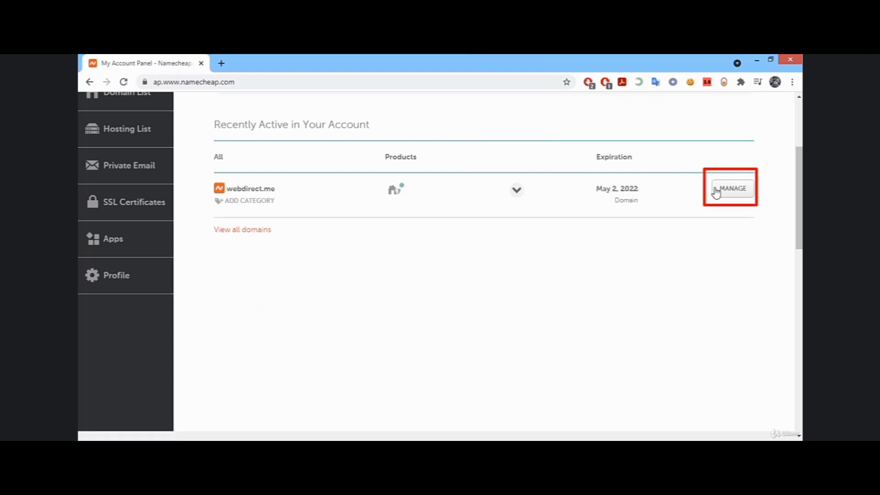
- Open webdirect.me's domain details and review its active status and validity through May 2, 2022
{"action": "left_click", "coordinate": [732, 191]}
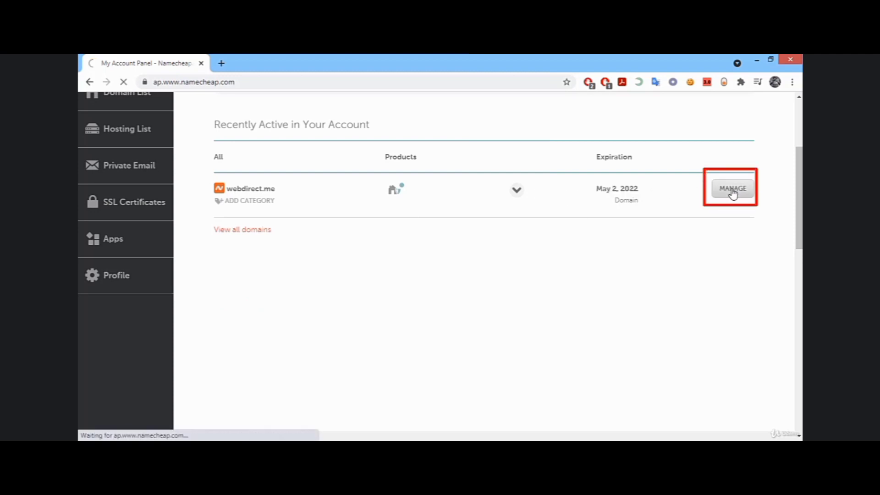
{"action": "left_click", "coordinate": [731, 188]}
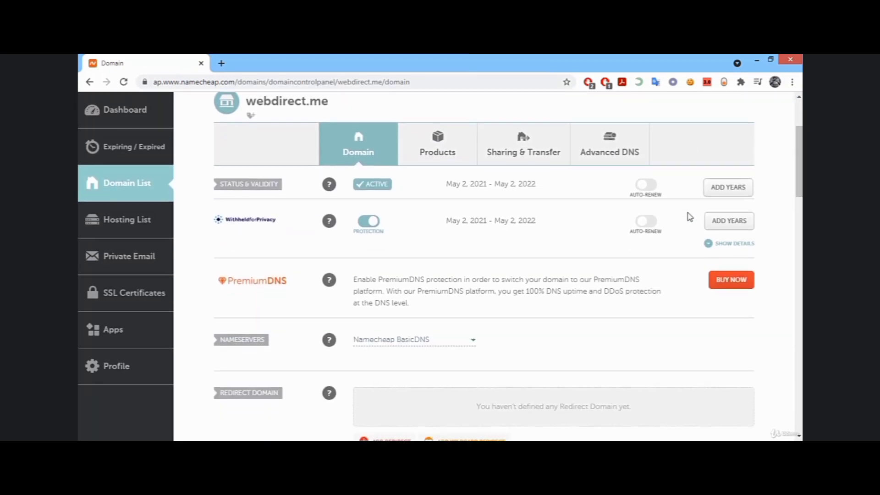
{"action": "scroll", "scroll_direction": "up", "scroll_amount": 3}
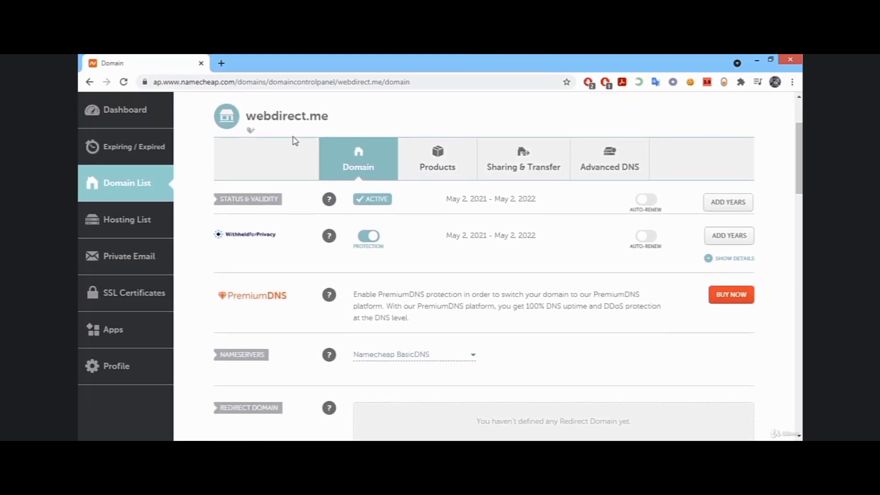
{"action": "double_click", "coordinate": [287, 116]}
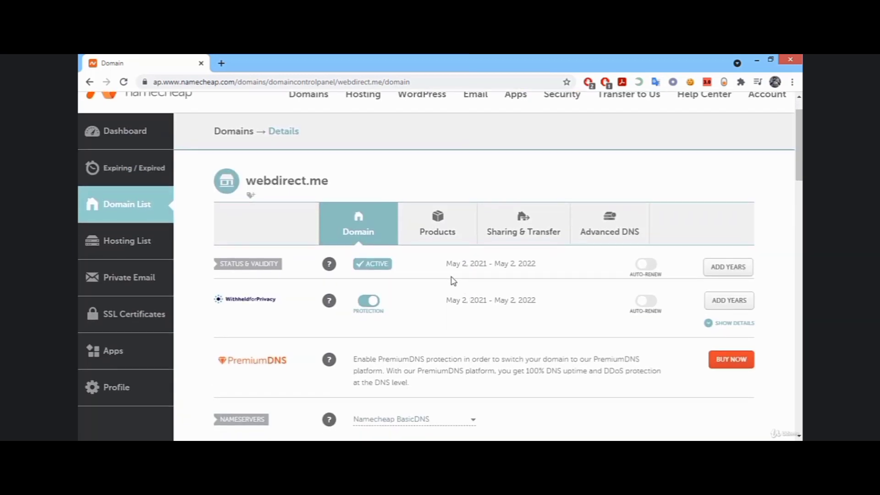
{"action": "mouse_move", "coordinate": [369, 164]}
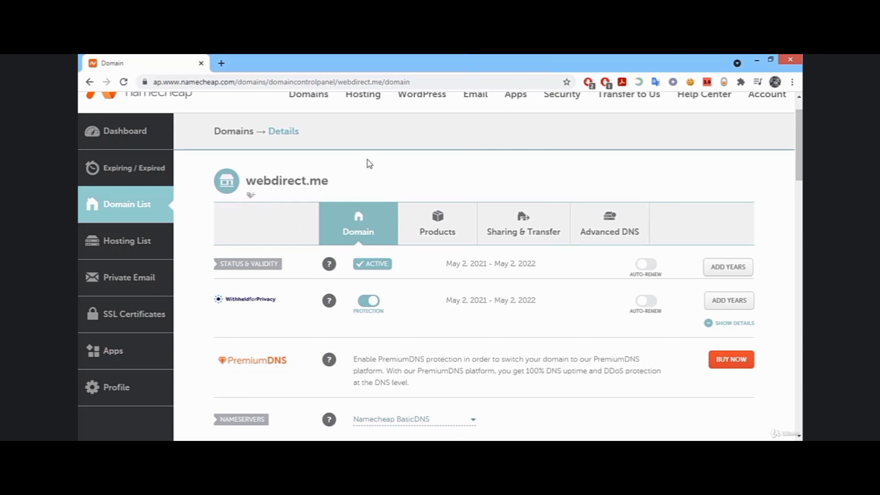
{"action": "mouse_move", "coordinate": [250, 181]}
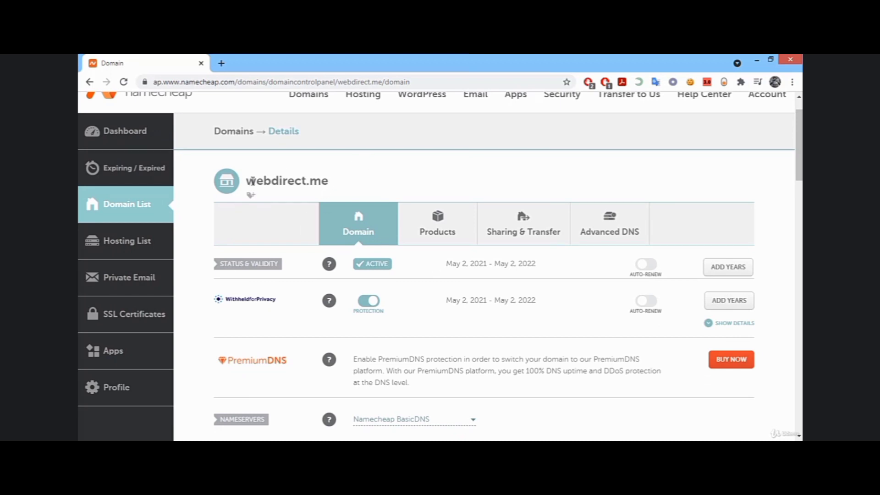
{"action": "double_click", "coordinate": [286, 181]}
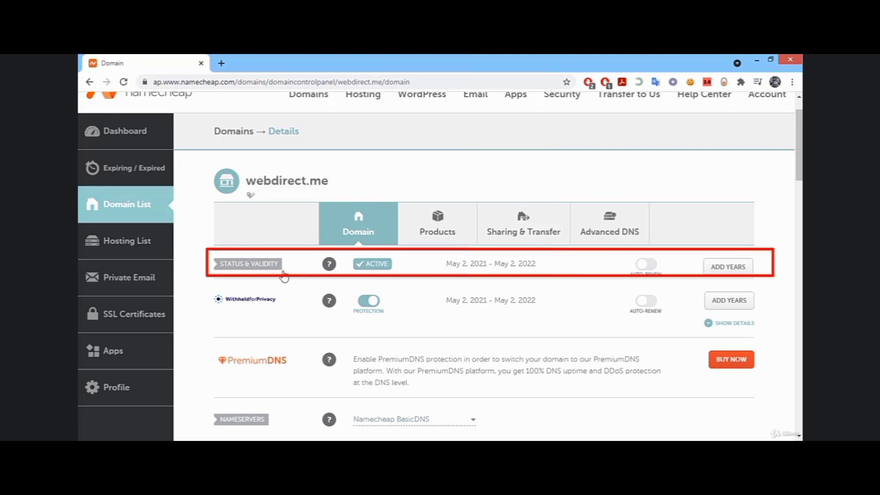
{"action": "mouse_move", "coordinate": [328, 264]}
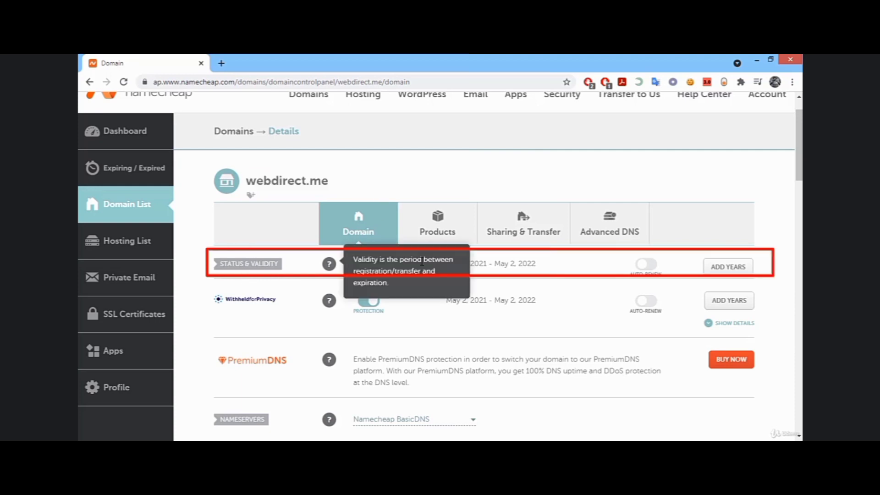
{"action": "double_click", "coordinate": [457, 264]}
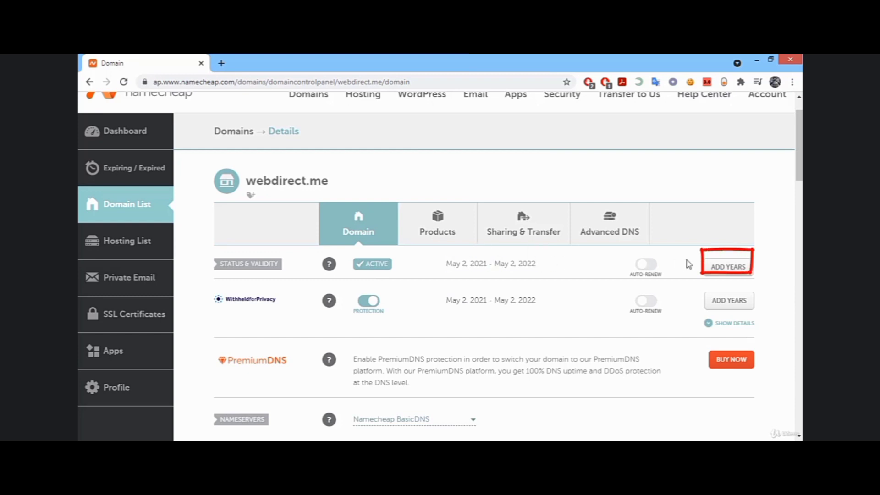
{"action": "mouse_move", "coordinate": [727, 268]}
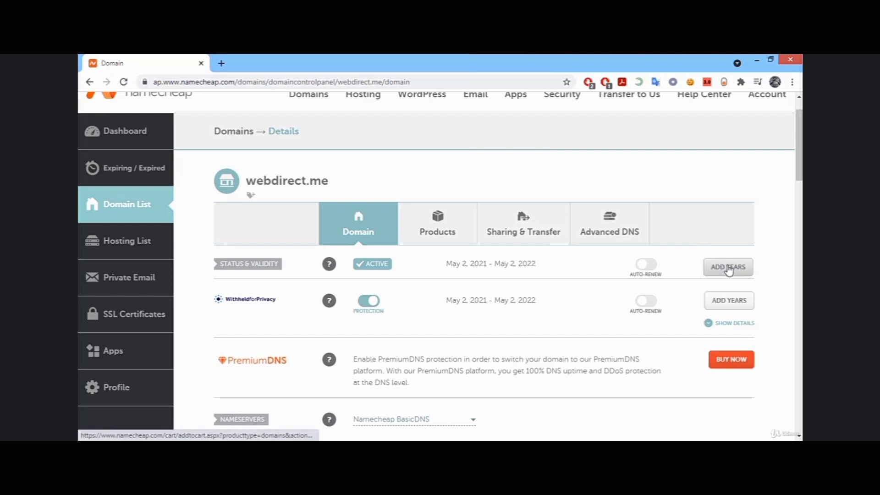
{"action": "scroll", "scroll_direction": "down", "scroll_amount": 3}
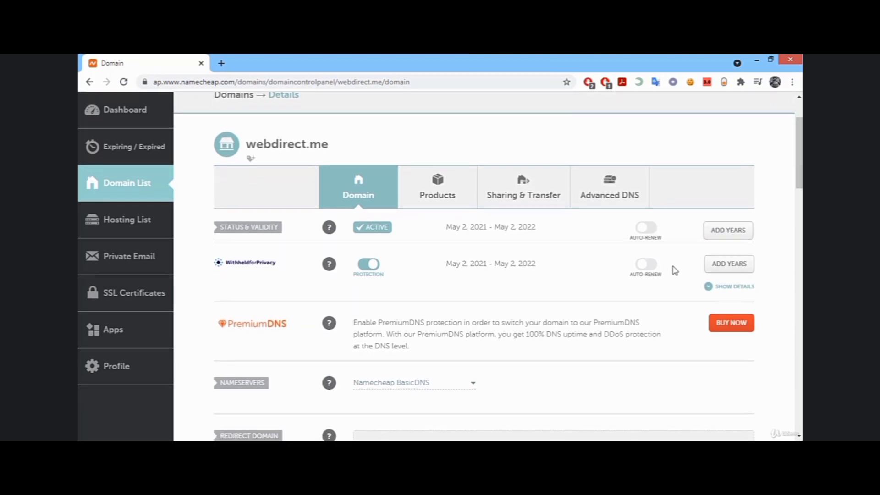